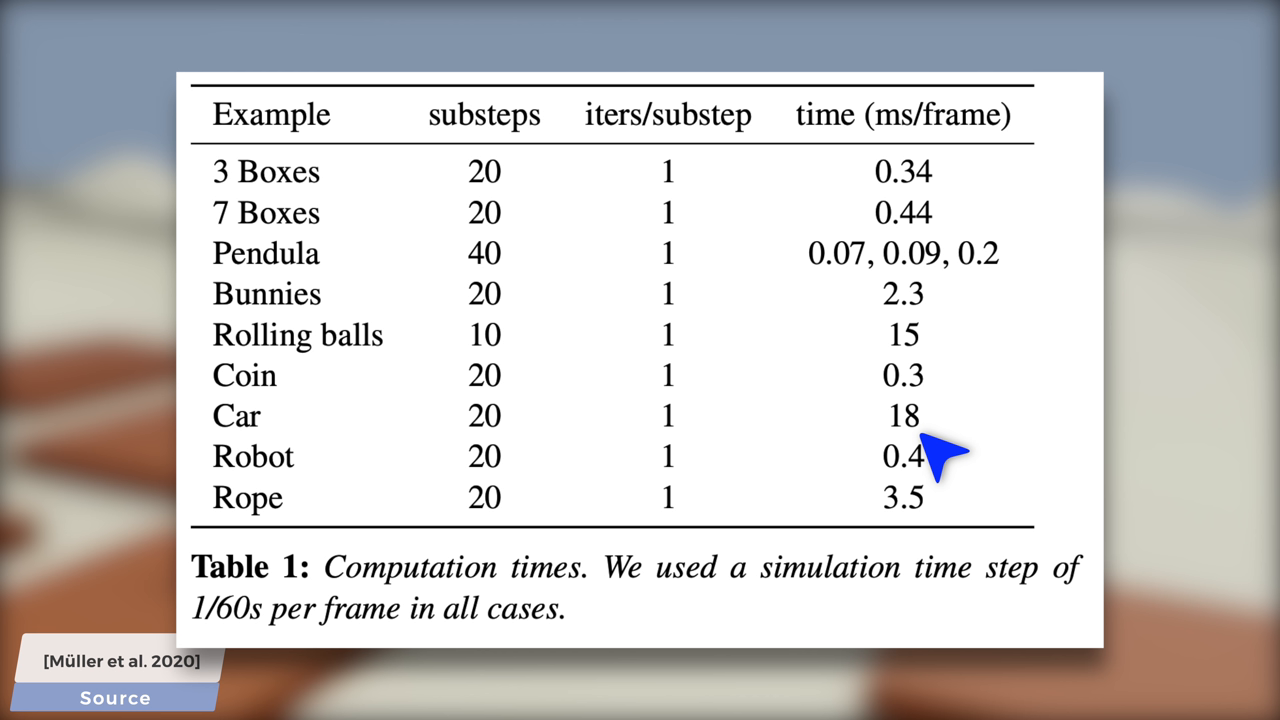
mouse_move(930, 370)
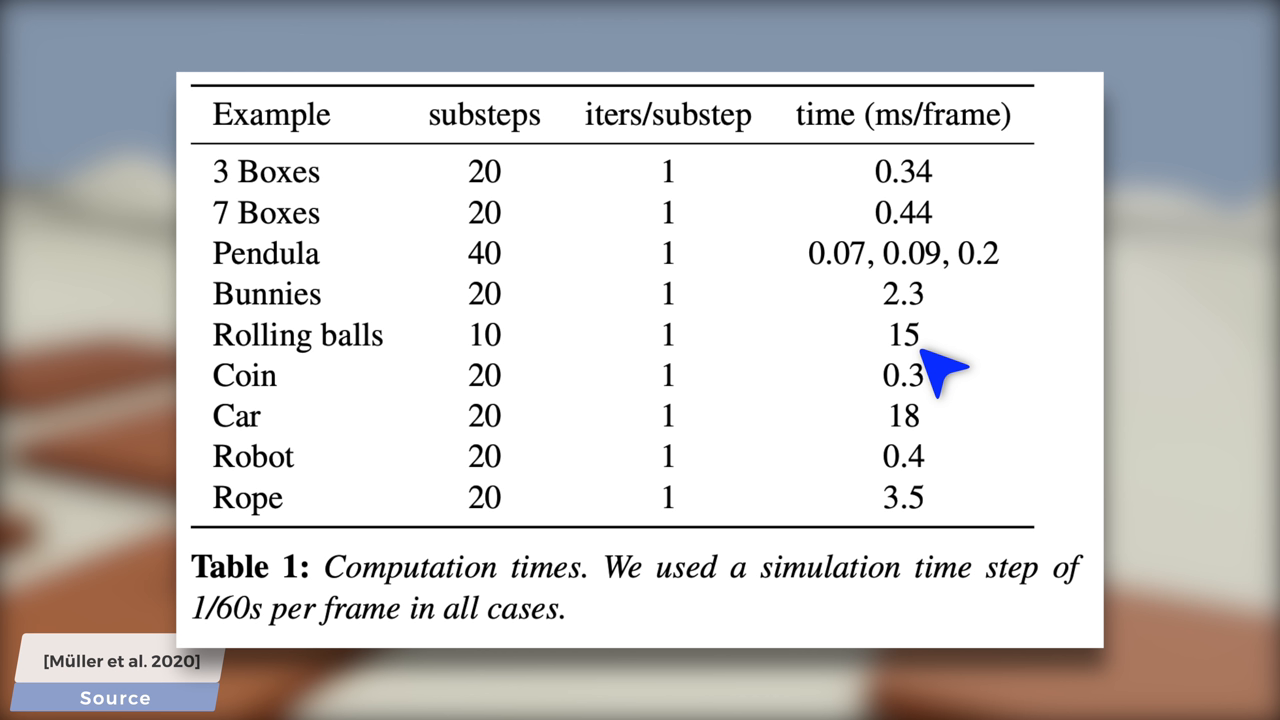
mouse_move(935, 415)
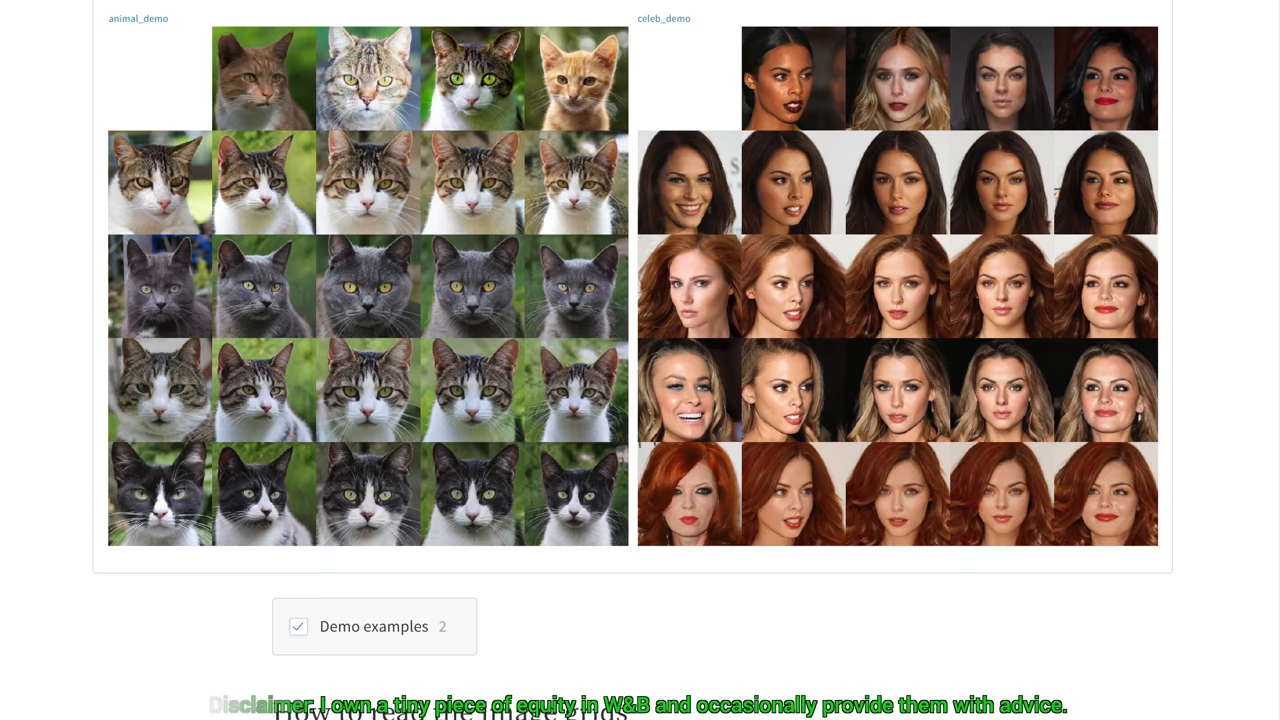
scroll(down, 3)
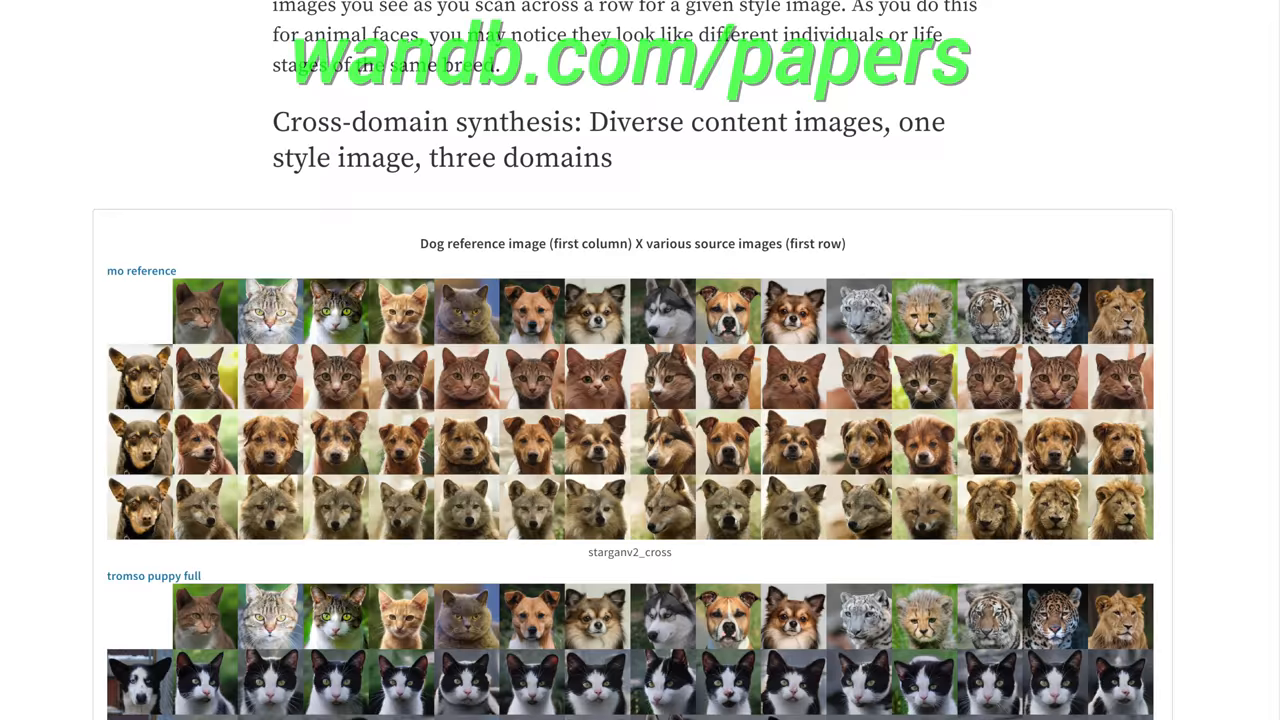
scroll(down, 3)
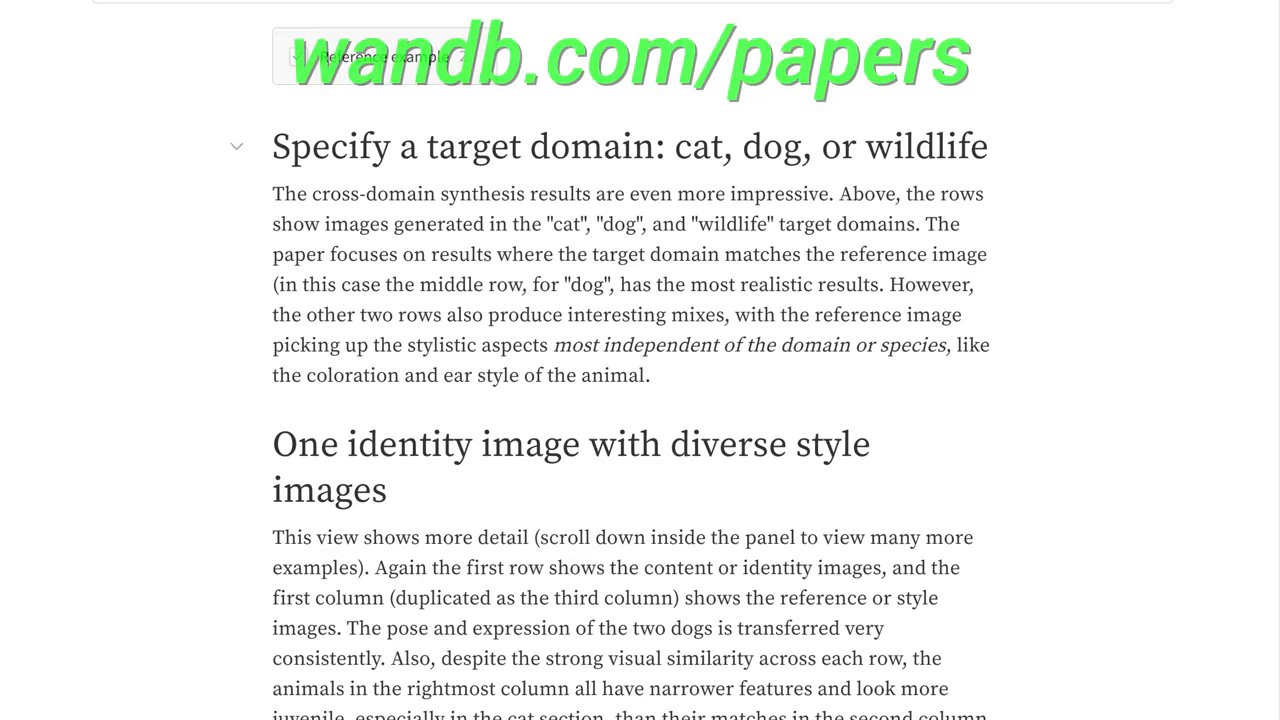
scroll(down, 3)
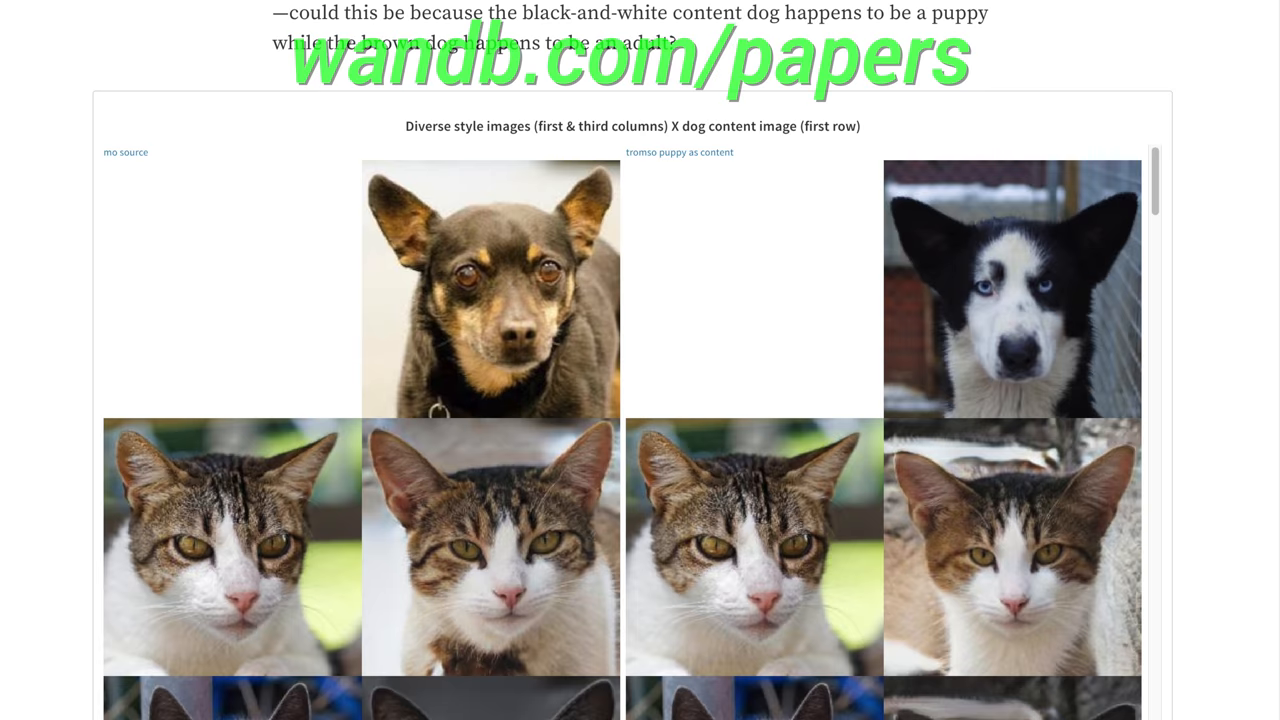
scroll(down, 3)
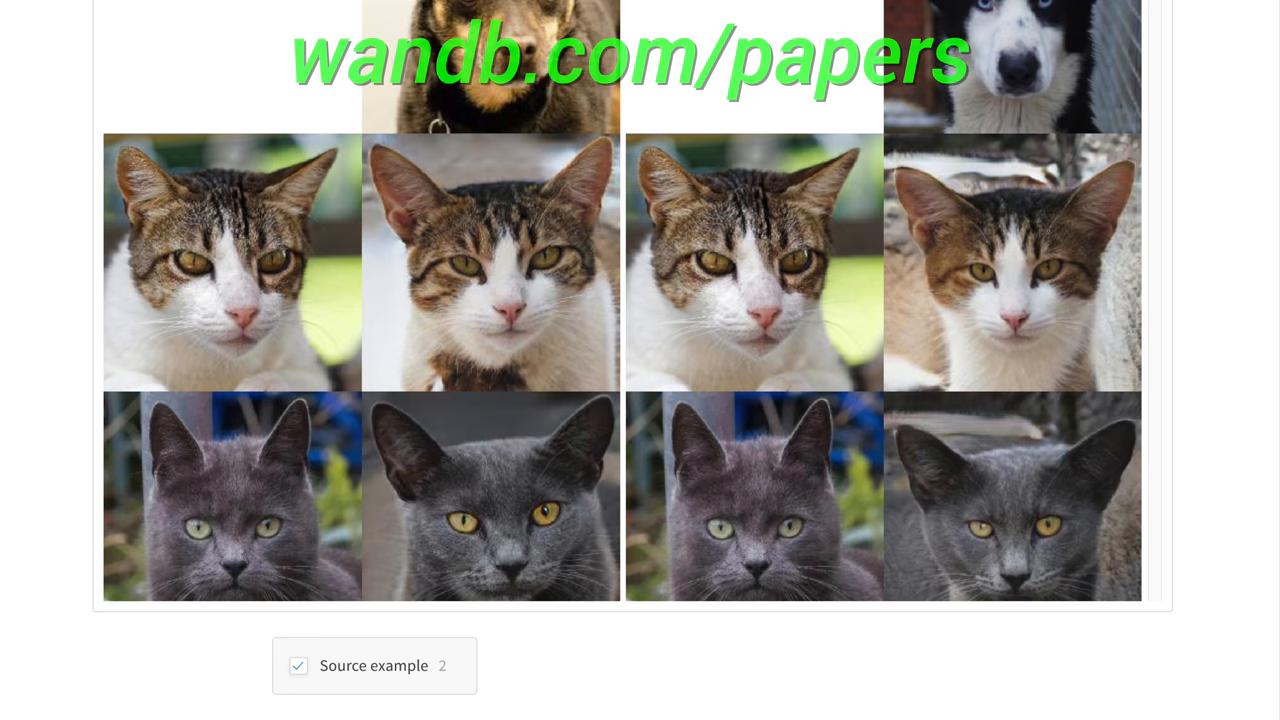